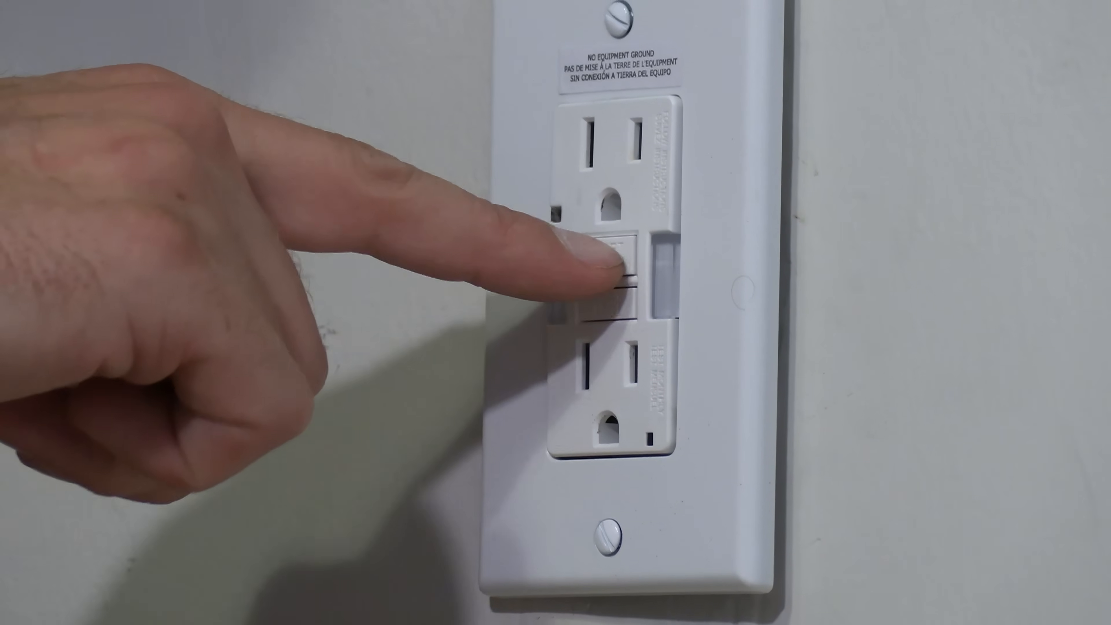
left_click(622, 258)
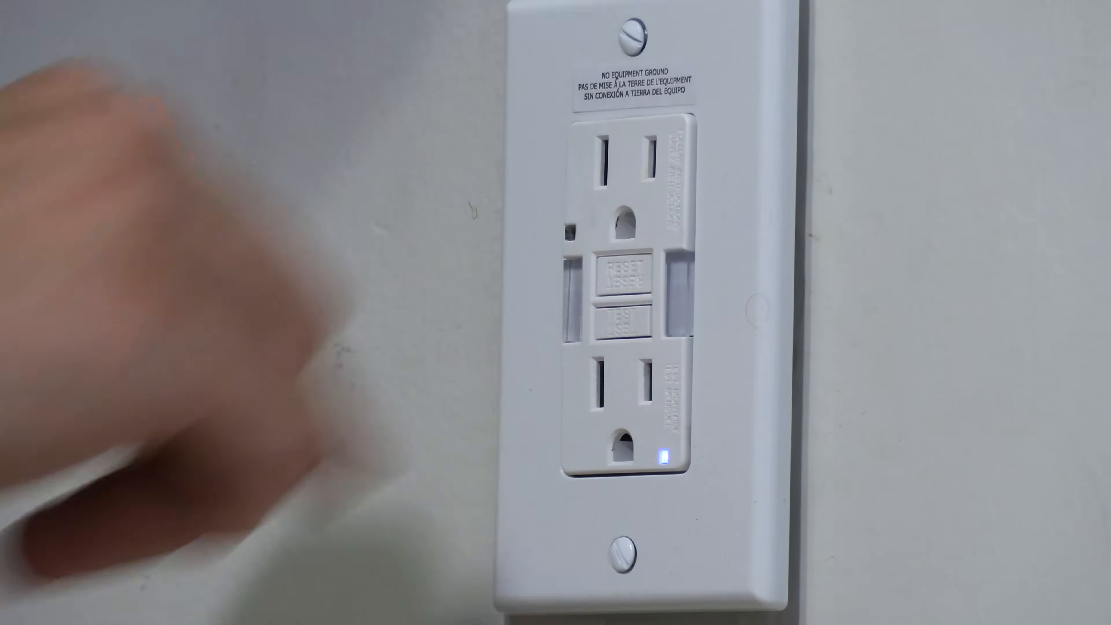